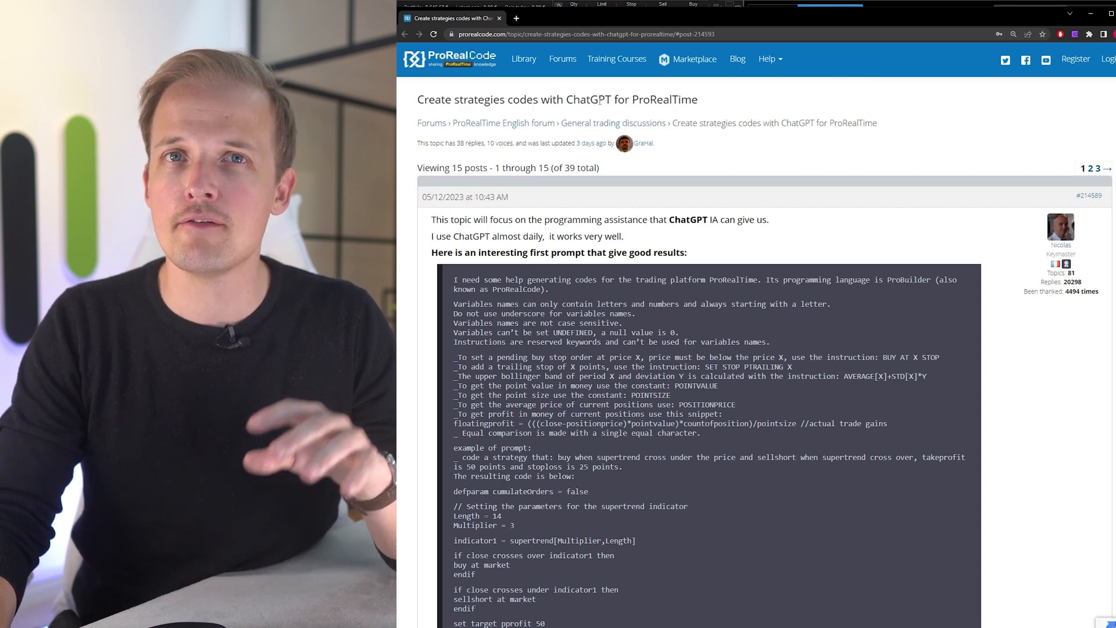
# Step: Copy the forum's ProRealTime coding prompt and send it as a new ChatGPT message
pyautogui.scroll(-3)
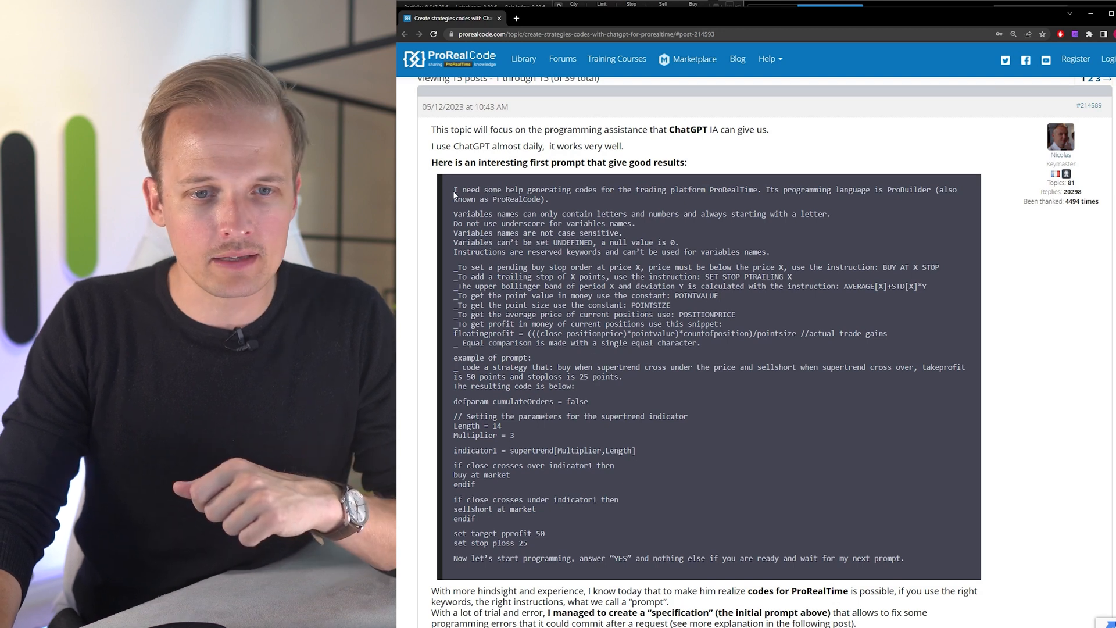
pyautogui.moveTo(454, 190); pyautogui.dragTo(904, 557)
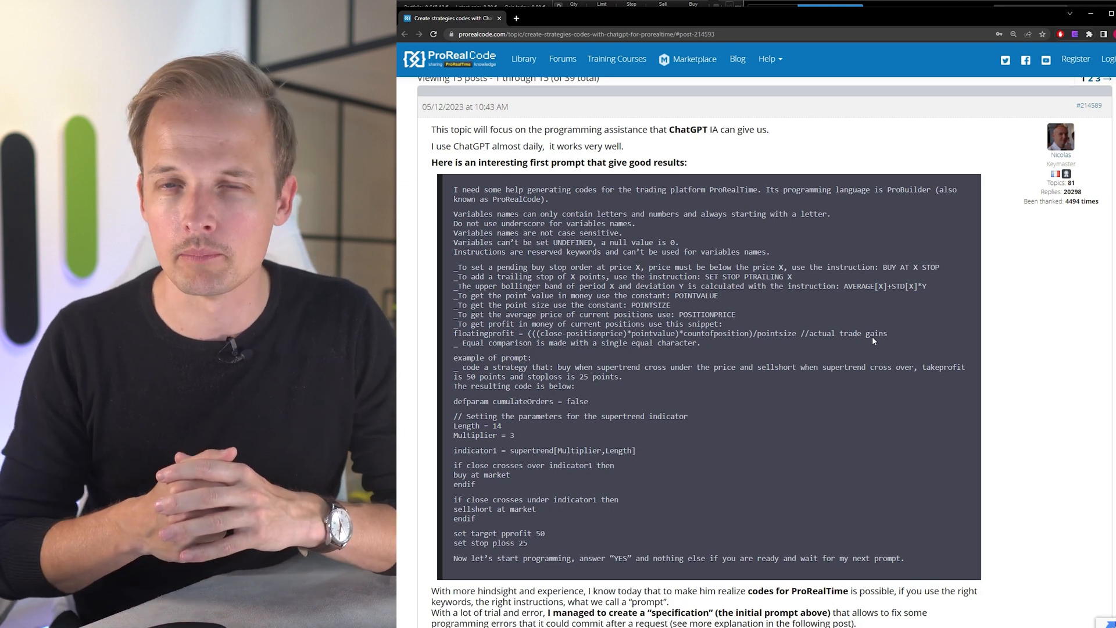
pyautogui.click(551, 2)
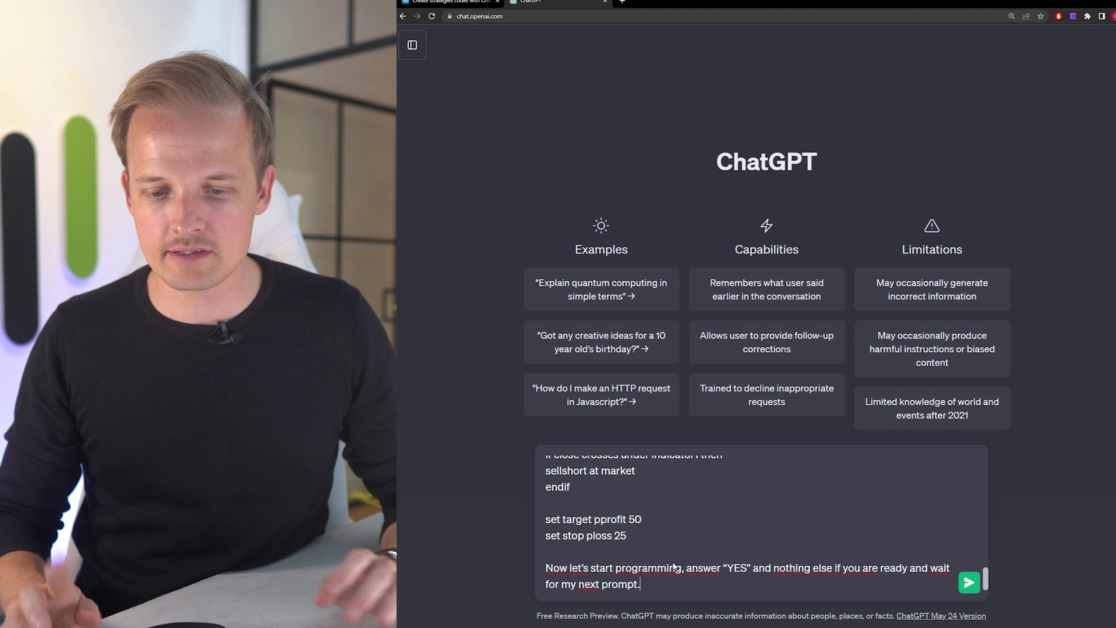
pyautogui.click(968, 582)
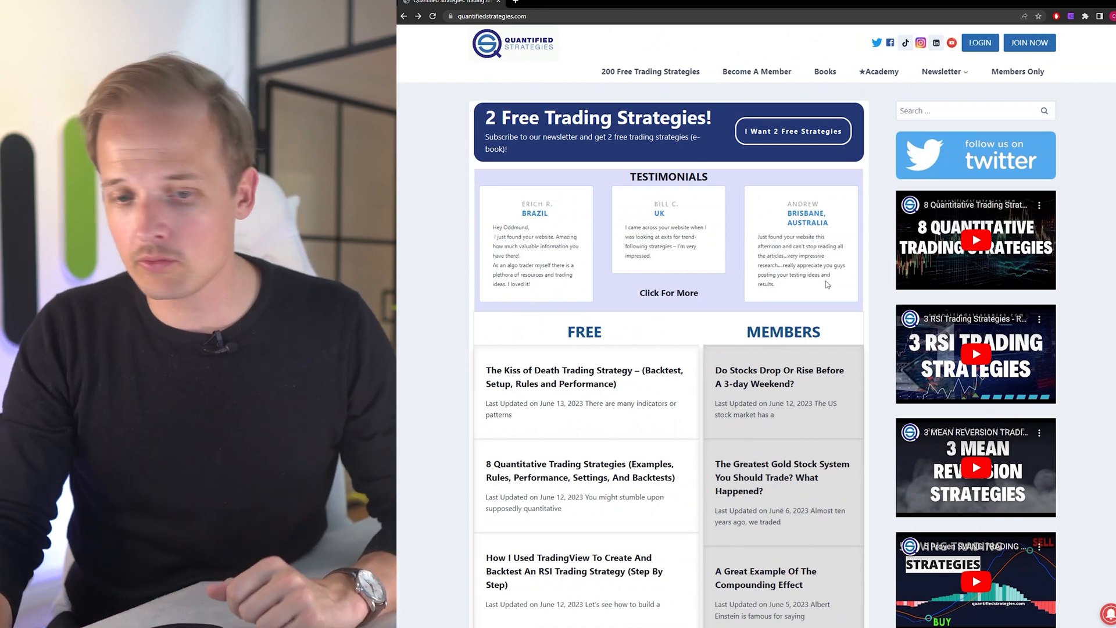
# Step: Reach the Weekly RSI strategy section of the 8 Quantitative Trading Strategies article
pyautogui.scroll(-3)
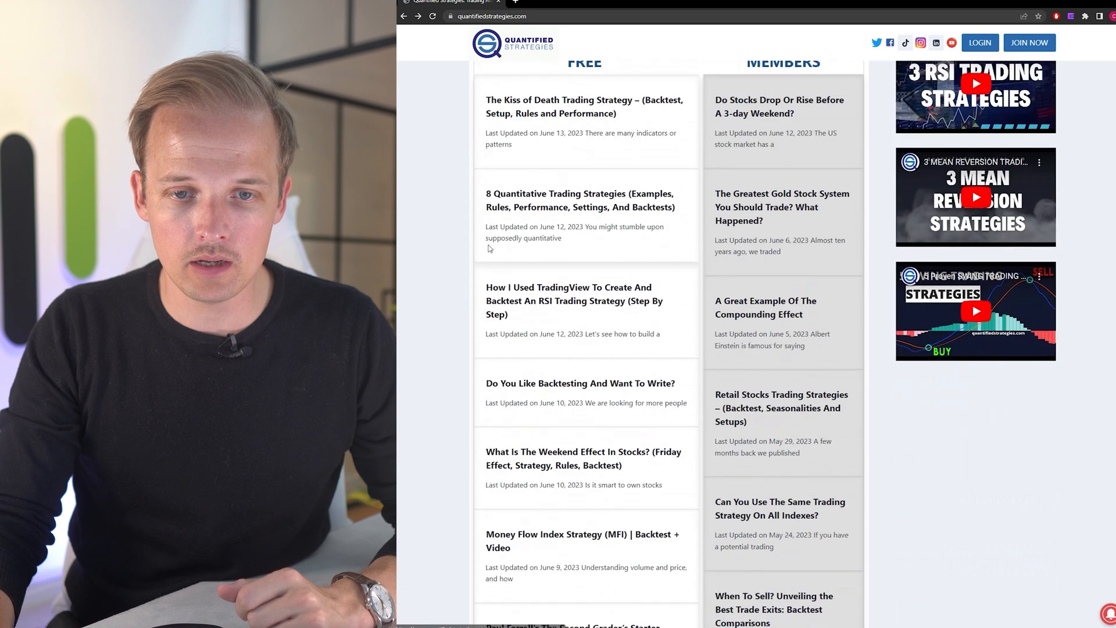
pyautogui.click(579, 200)
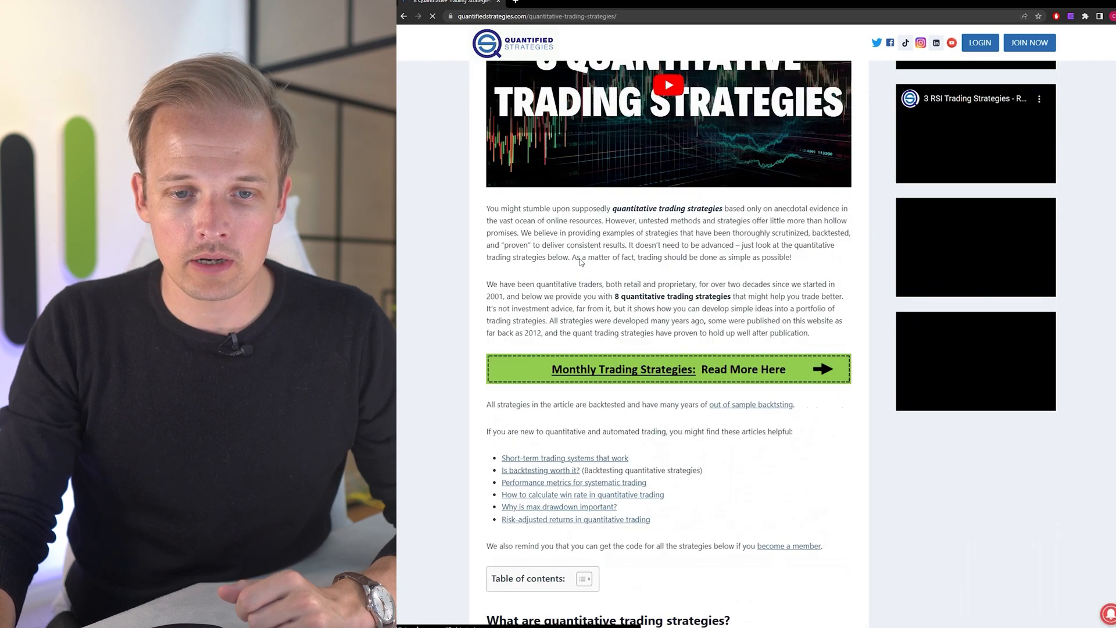
pyautogui.scroll(-3)
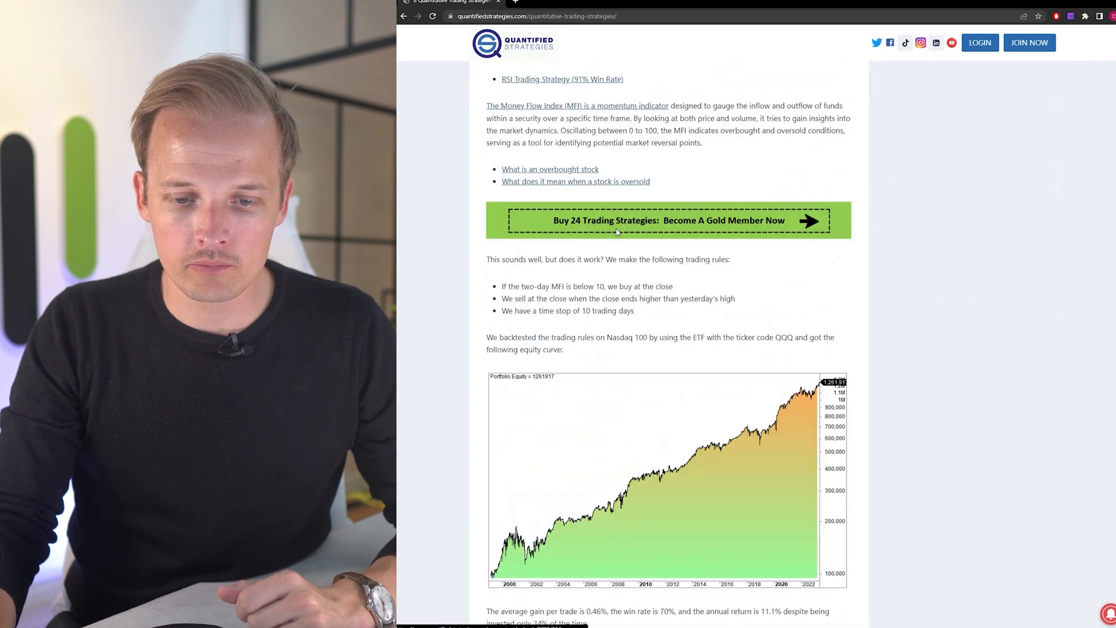
pyautogui.scroll(-3)
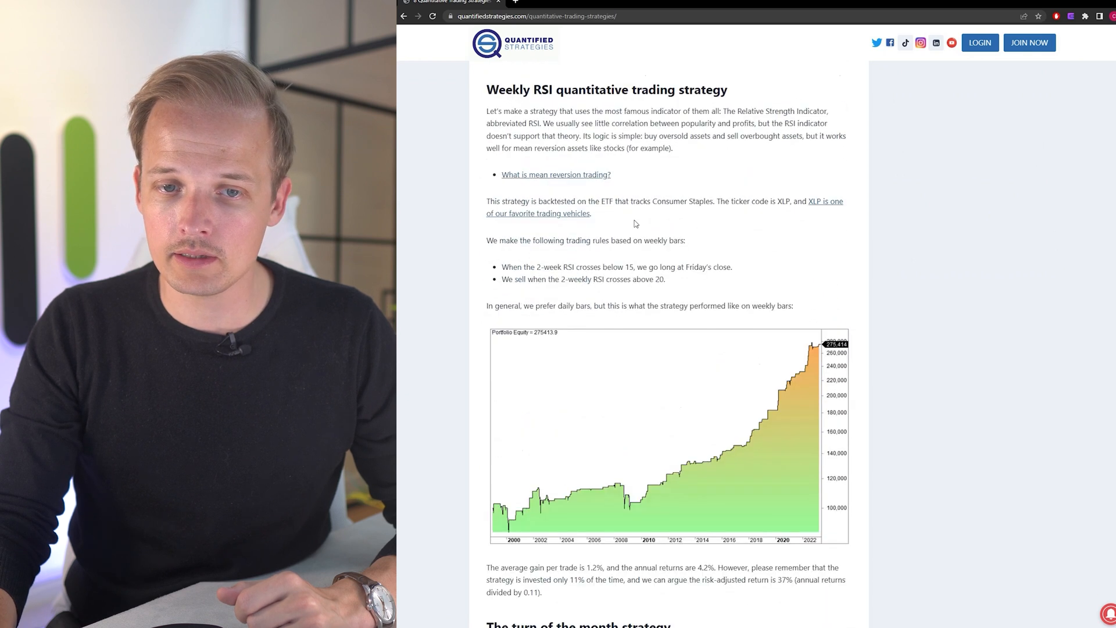
pyautogui.scroll(-3)
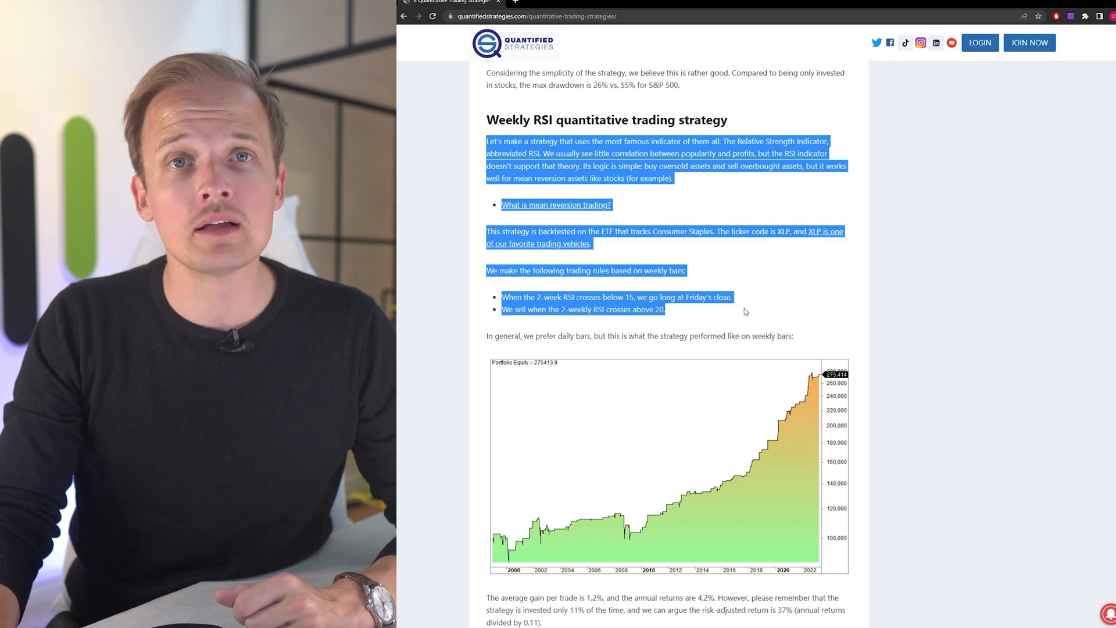
pyautogui.moveTo(782, 221)
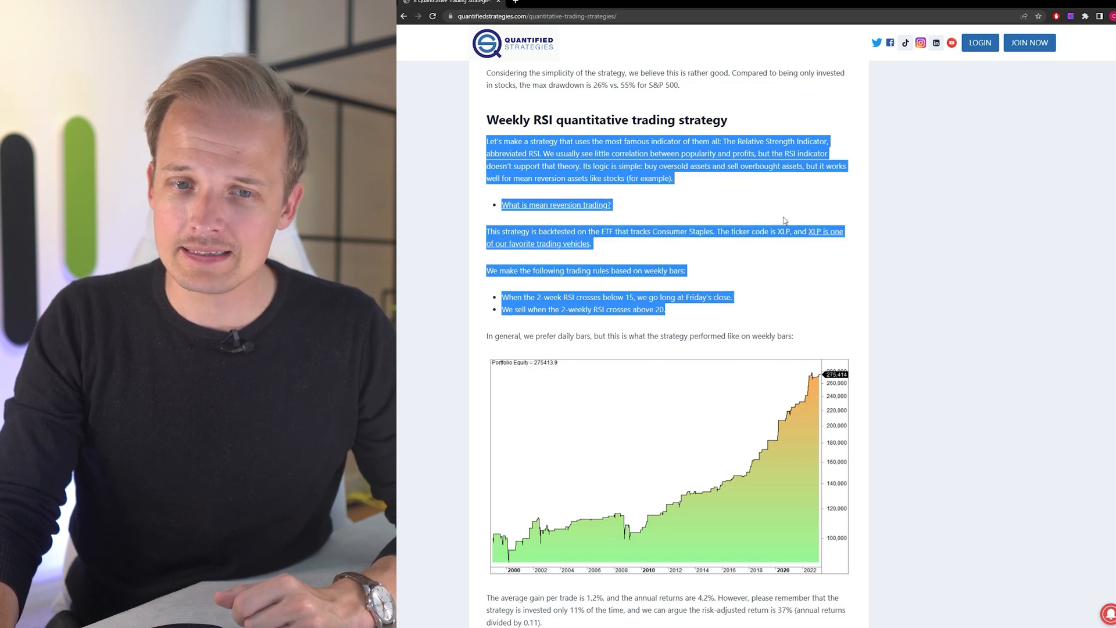
# Step: Select the Weekly RSI buy and sell rule bullets for copying
pyautogui.click(782, 220)
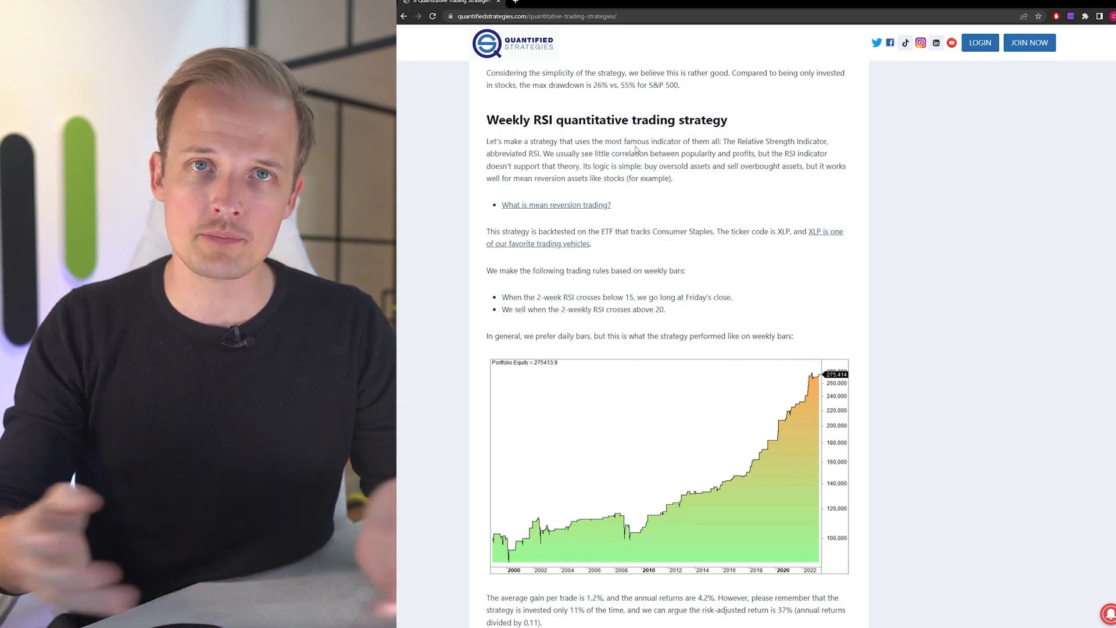
pyautogui.moveTo(501, 296); pyautogui.dragTo(646, 296)
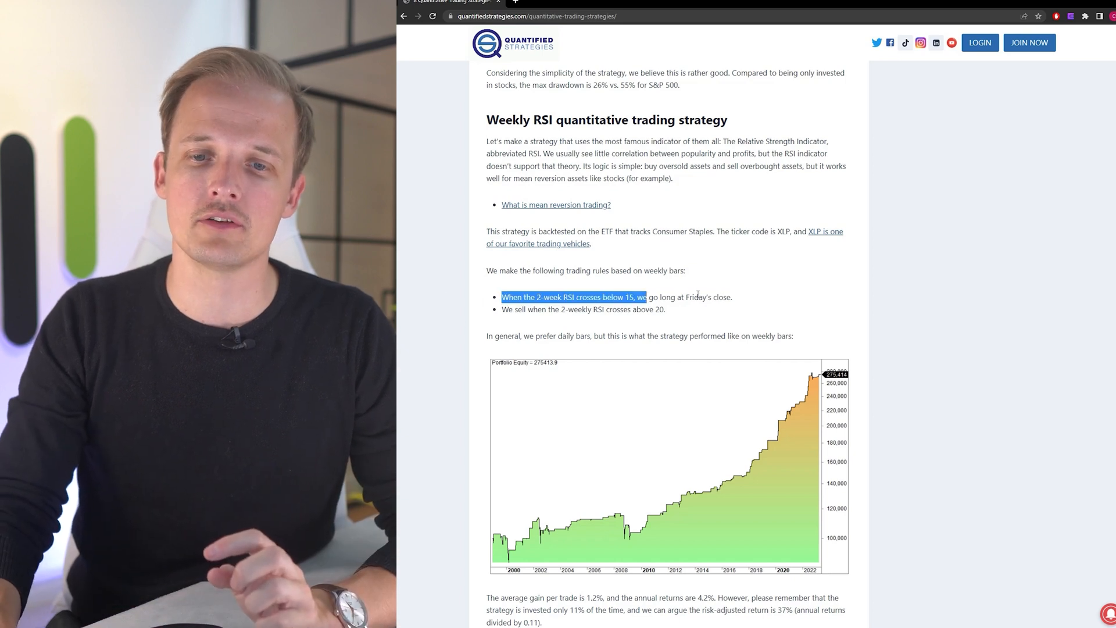
pyautogui.click(729, 291)
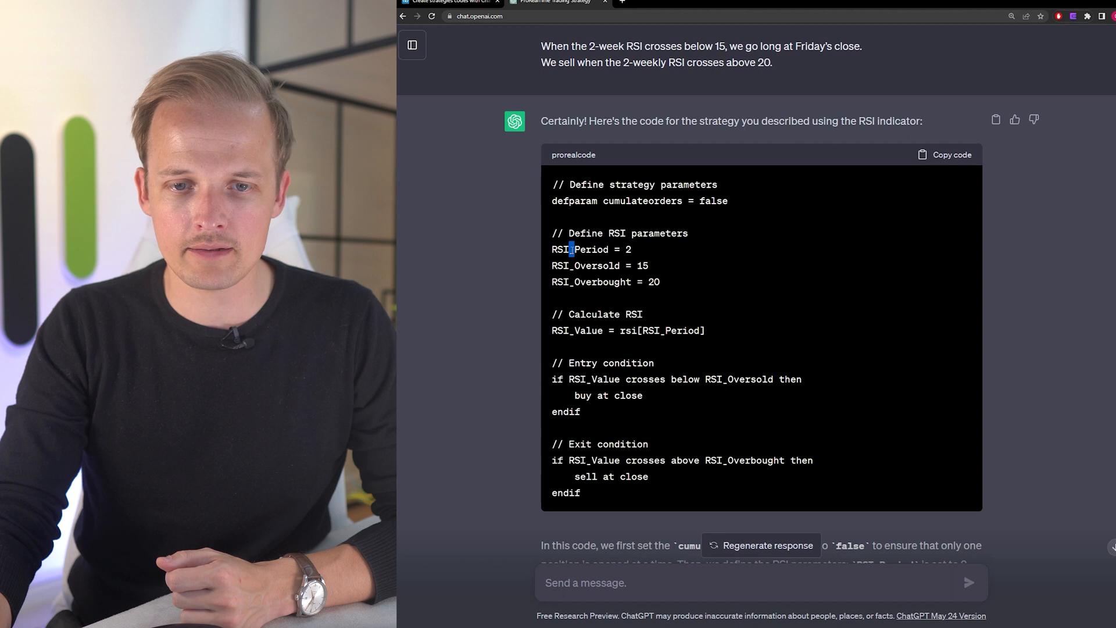
# Step: Ask ChatGPT to rewrite the RSI code with no underscores in variable names and copy the result
pyautogui.scroll(-3)
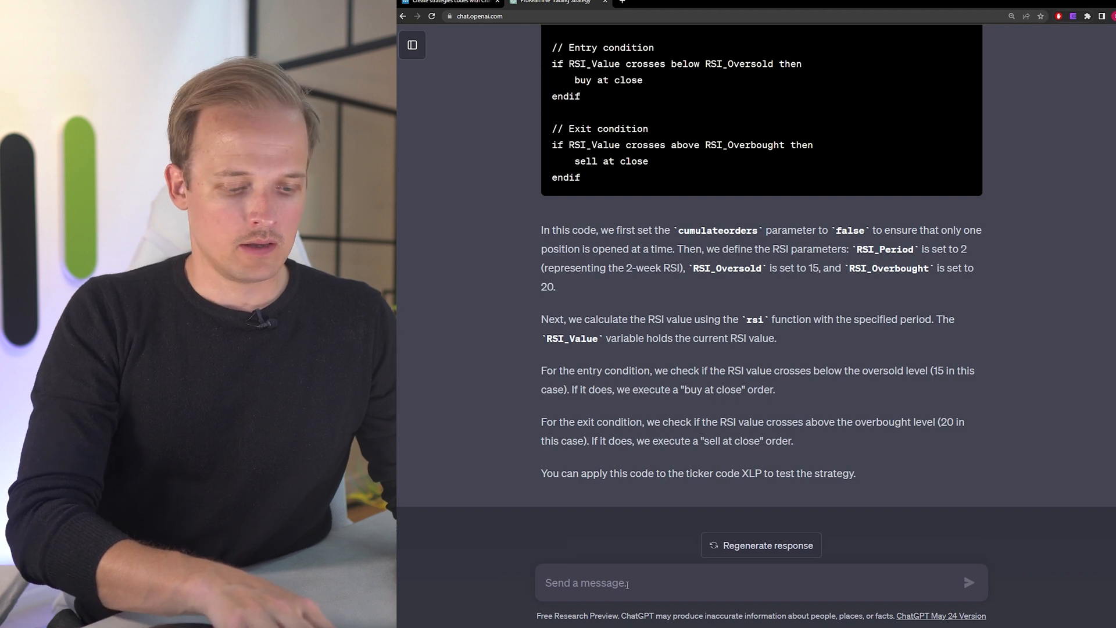
pyautogui.write("Variable names can't contain underscores. So please remove all _ from")
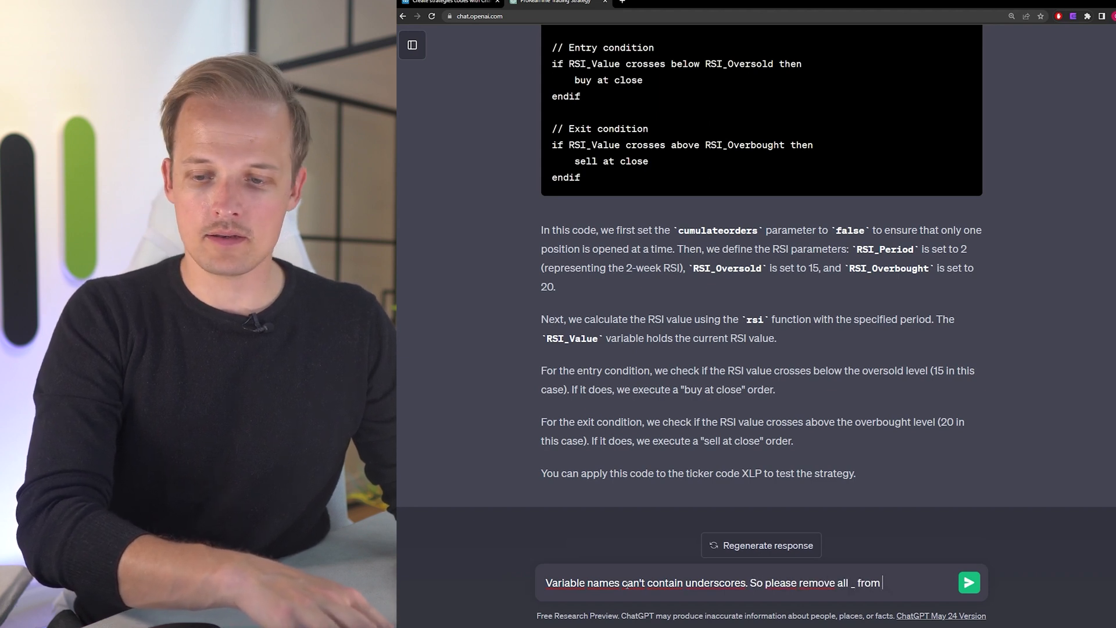
pyautogui.click(968, 582)
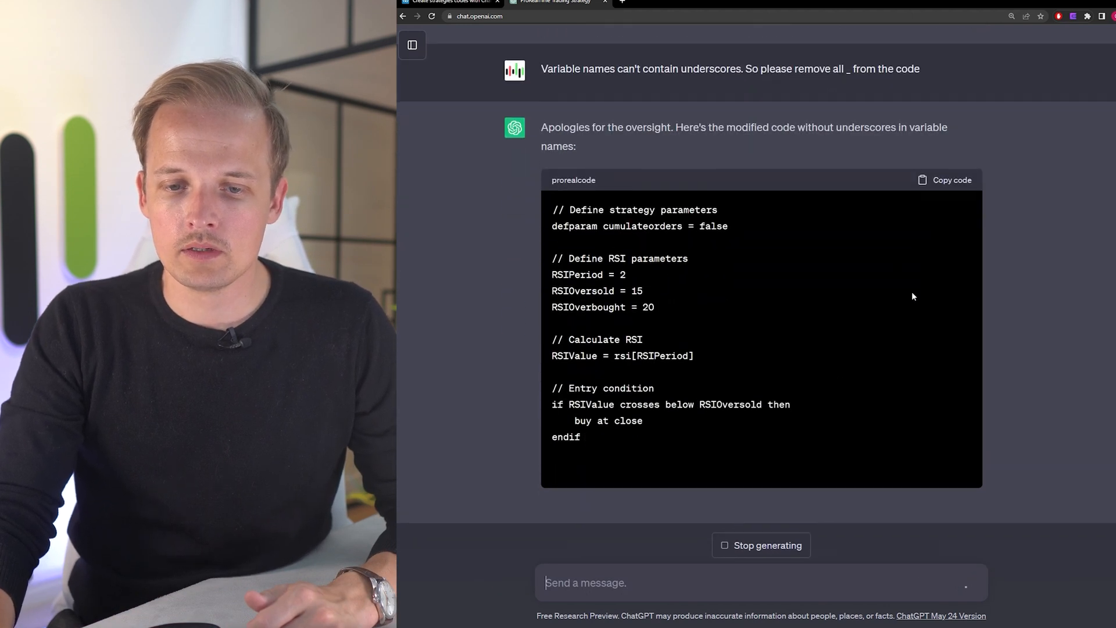
pyautogui.click(944, 179)
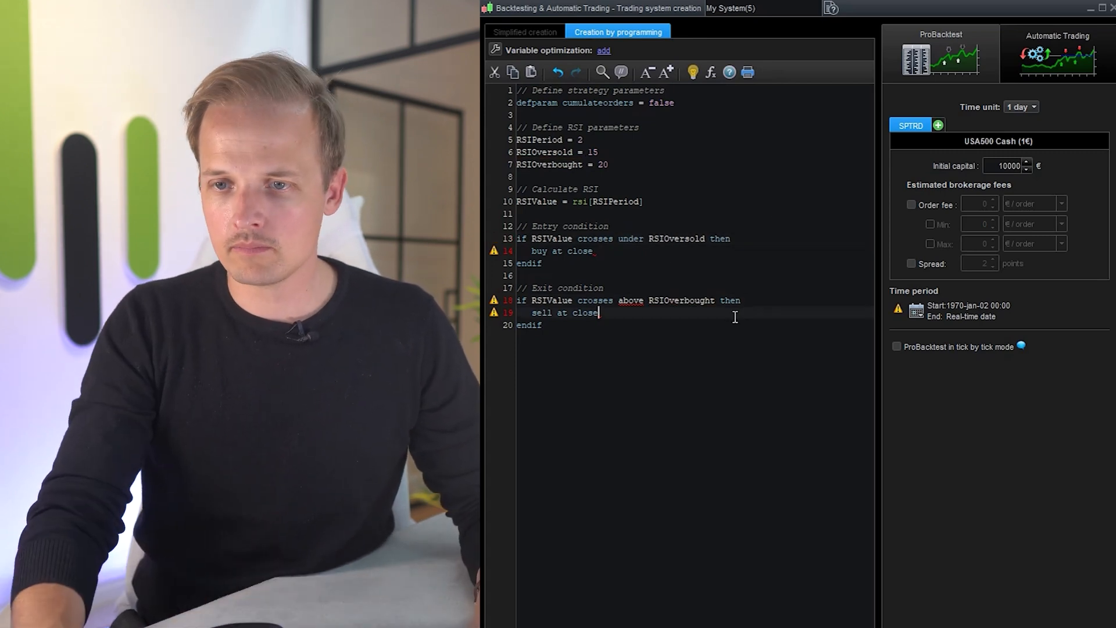
# Step: Edit the code so the exit condition reads 'crosses over' and the entry buys at market
pyautogui.doubleClick(630, 300)
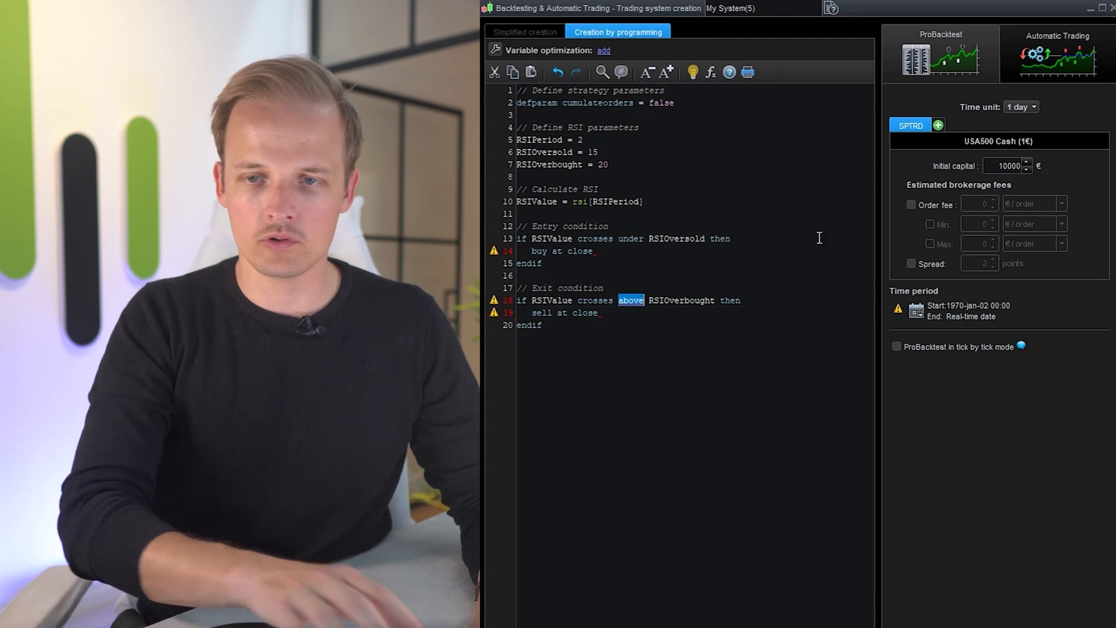
pyautogui.write('over')
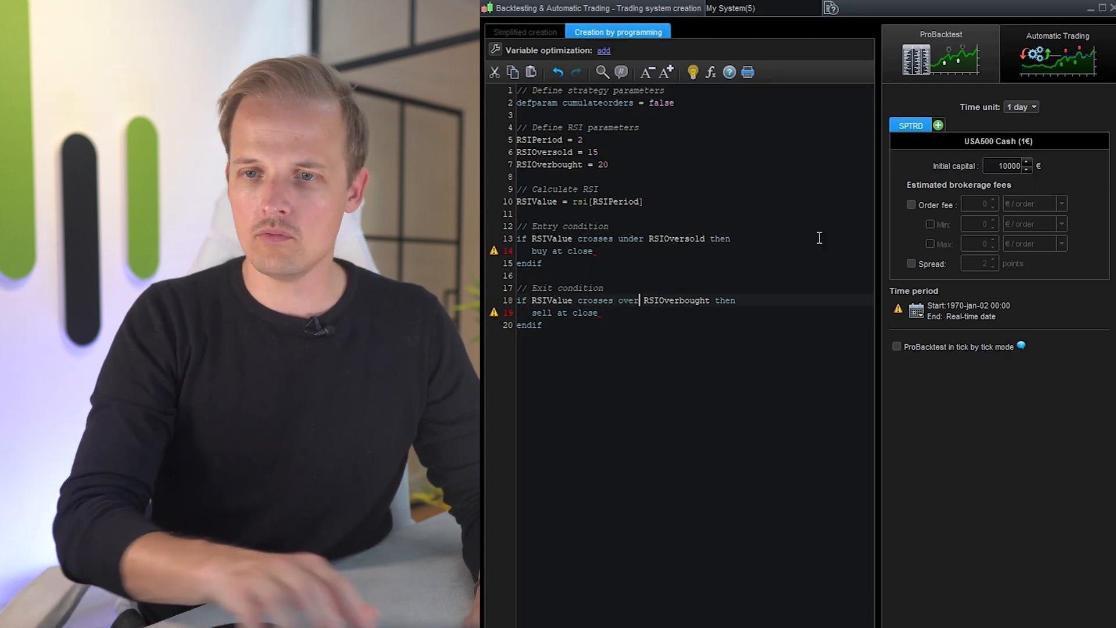
pyautogui.doubleClick(579, 251)
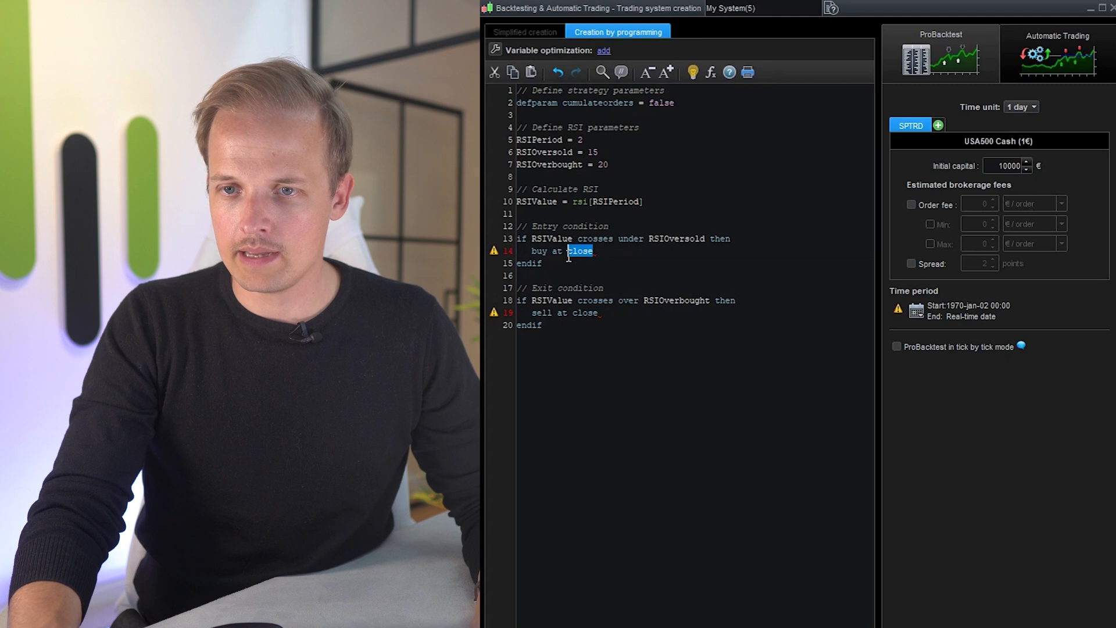
pyautogui.write('market')
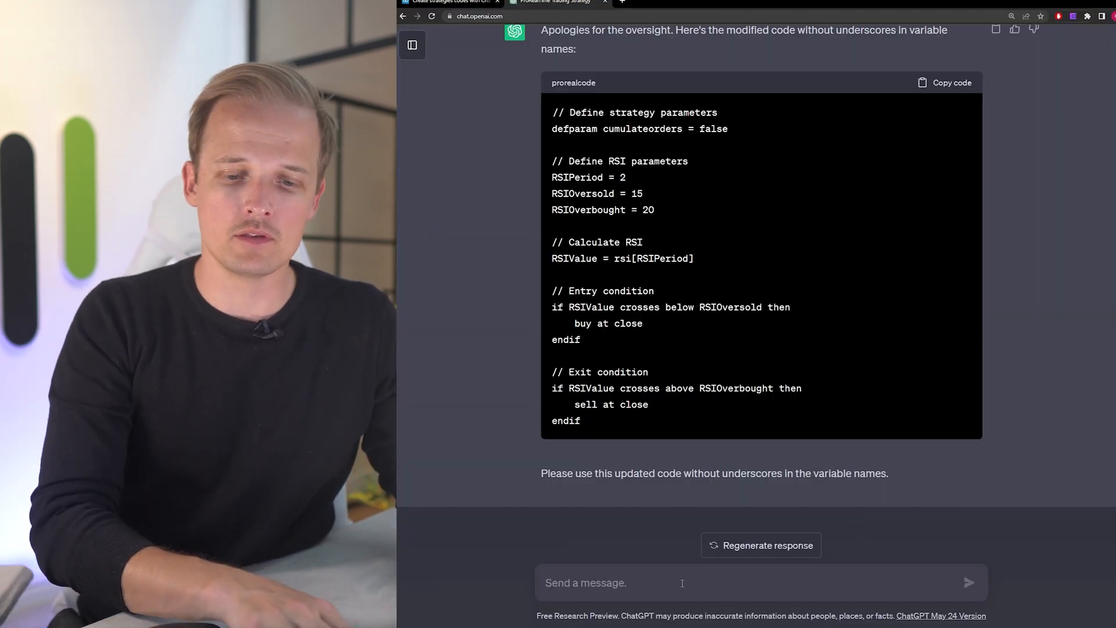
# Step: Ask ChatGPT for seasonal weekly, monthly or day-of-week patterns to add to the RSI code
pyautogui.write('Do you know any seasonal patterns,')
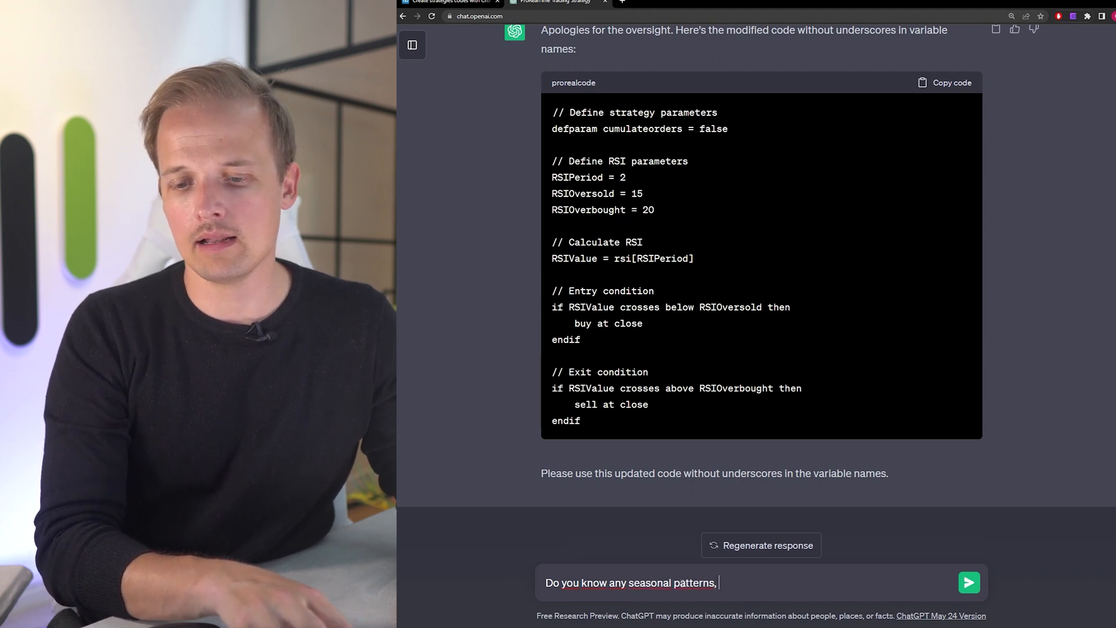
pyautogui.write('like weekly patterns')
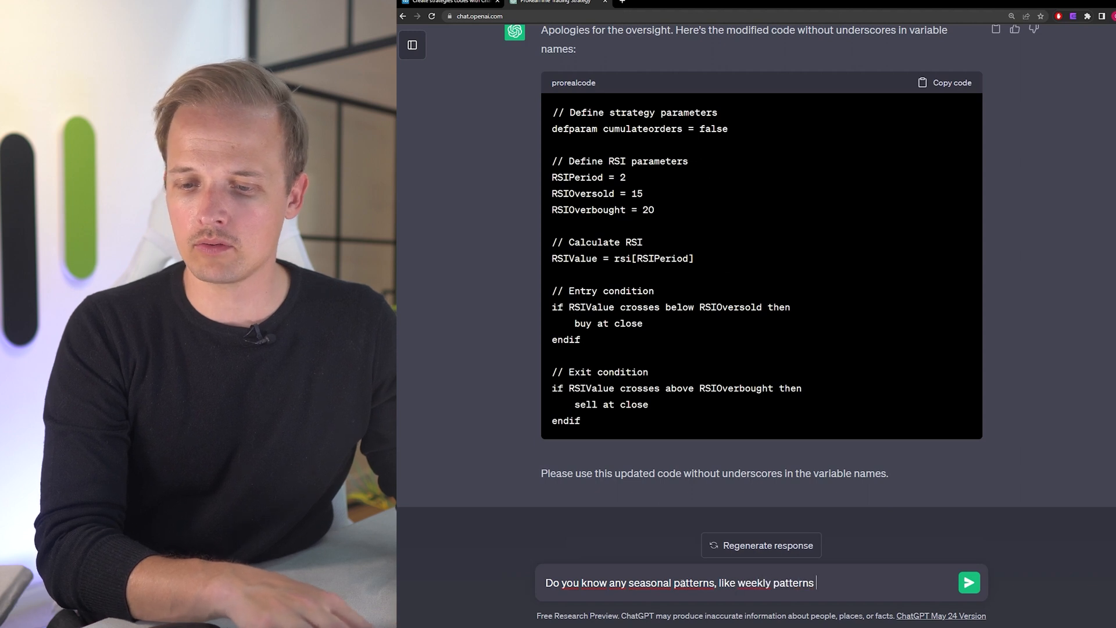
pyautogui.write('or monthly pattern')
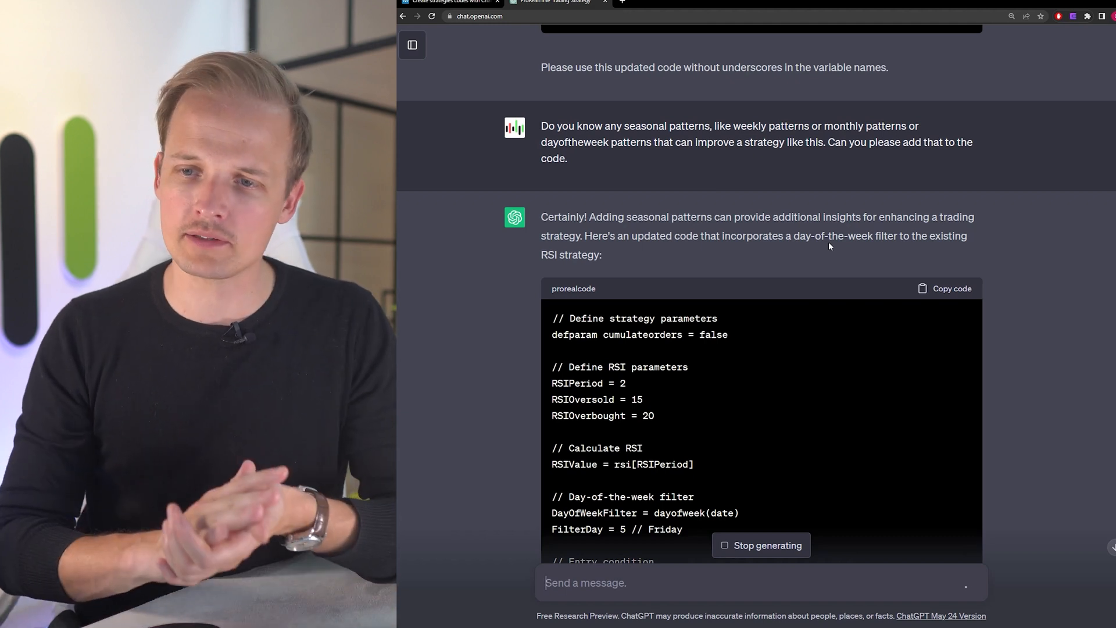
pyautogui.scroll(-3)
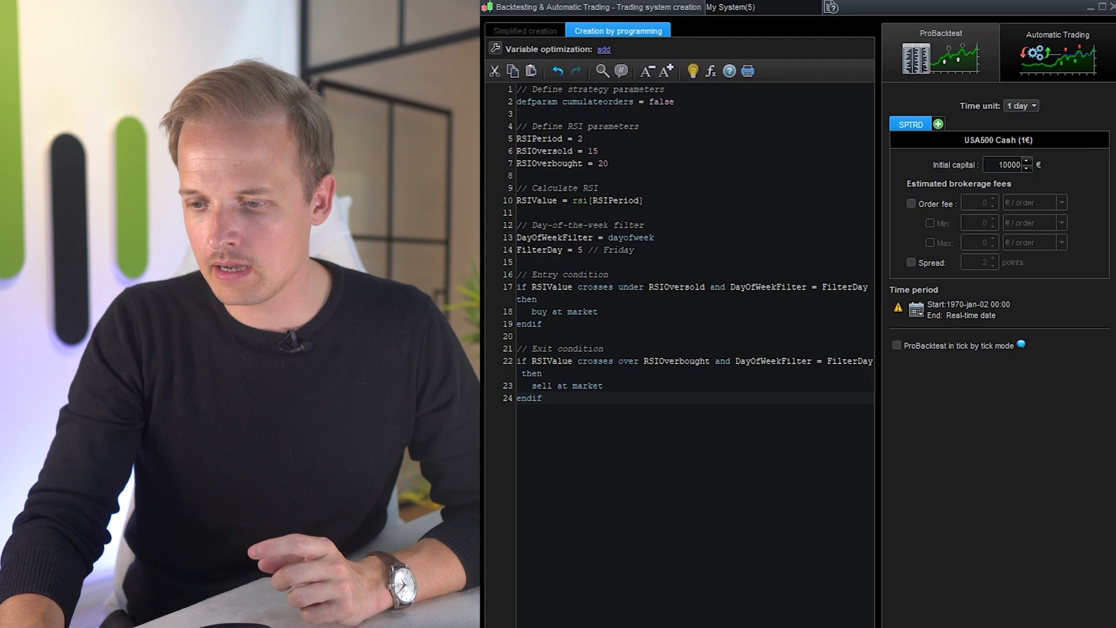
# Step: Set FilterDay to 5 (Friday) in the day-of-the-week filter
pyautogui.moveTo(569, 237); pyautogui.dragTo(653, 237)
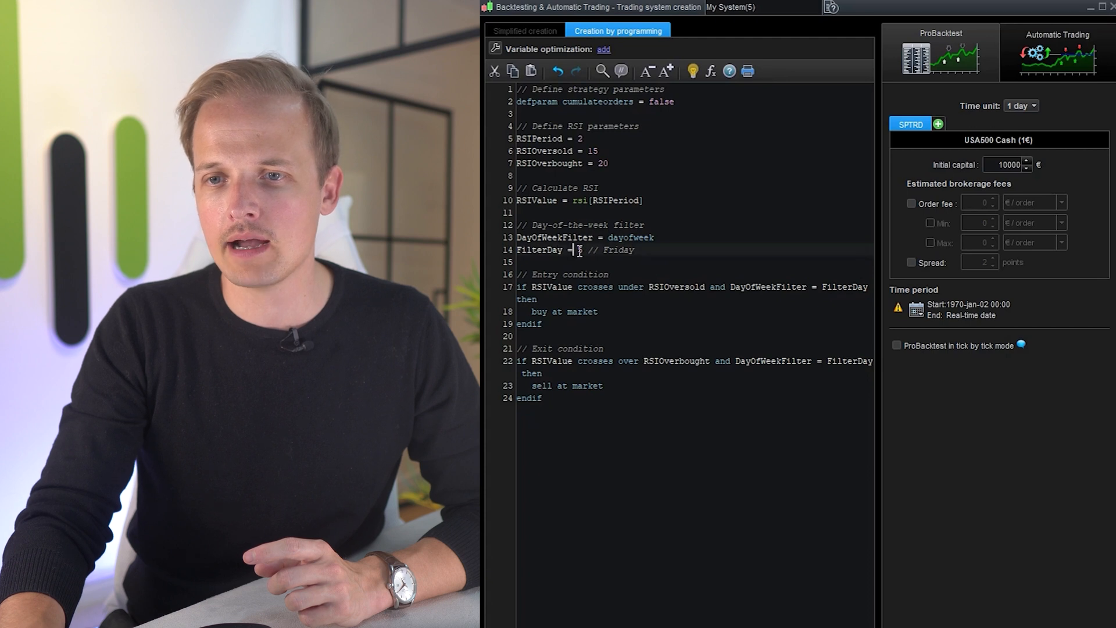
pyautogui.write('5')
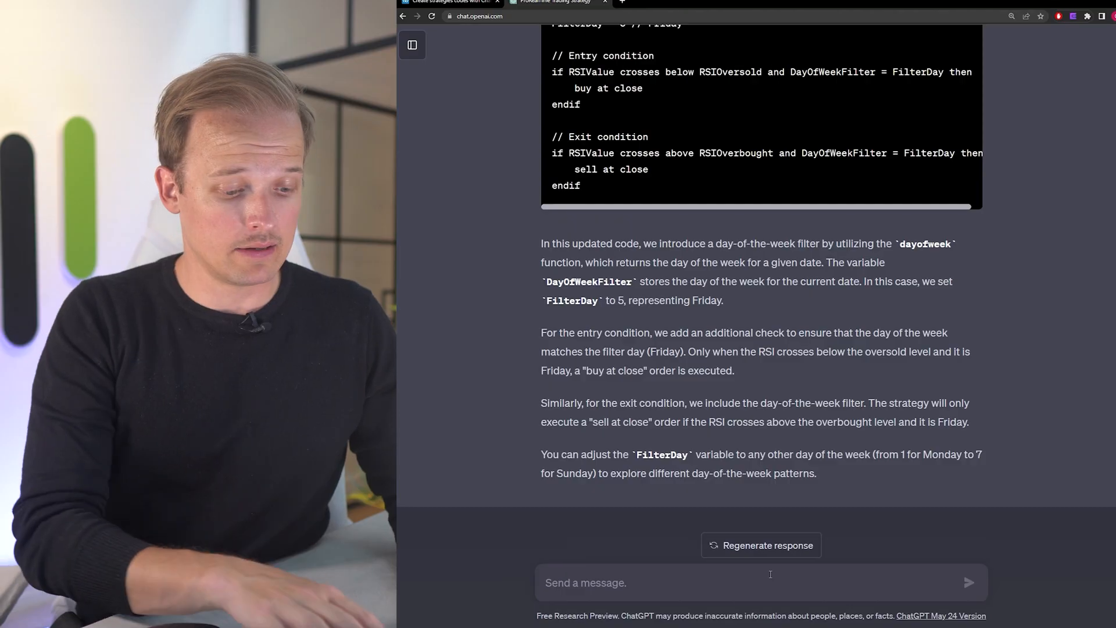
# Step: Ask ChatGPT which months trade best and to add a monthly filter to the code, then review the reply
pyautogui.write('That made the backtest even better. Do you know')
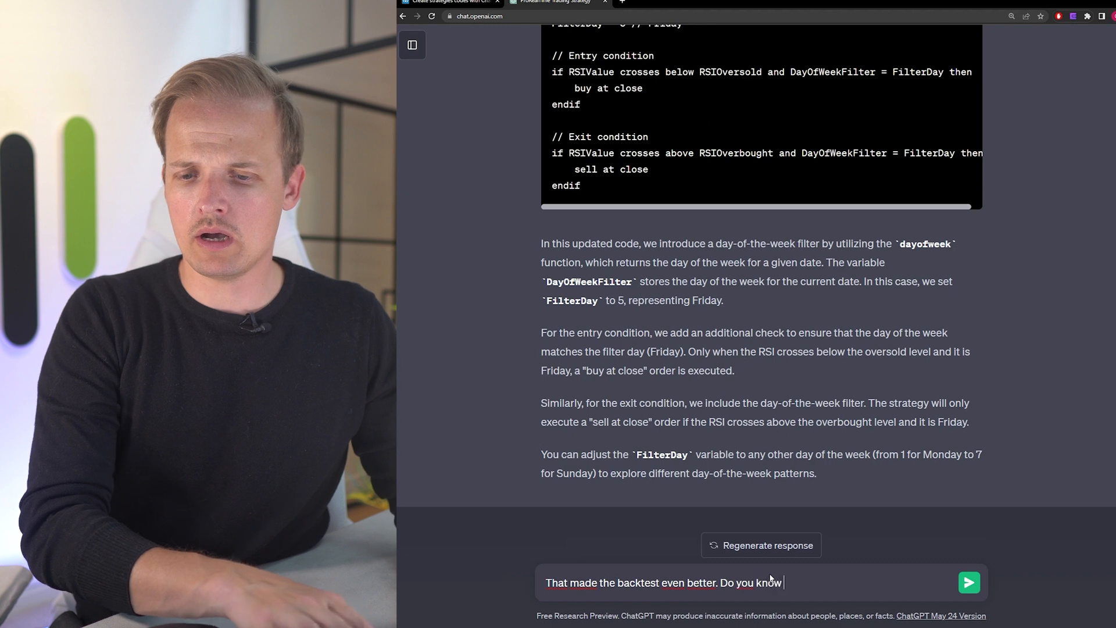
pyautogui.write('about other sea')
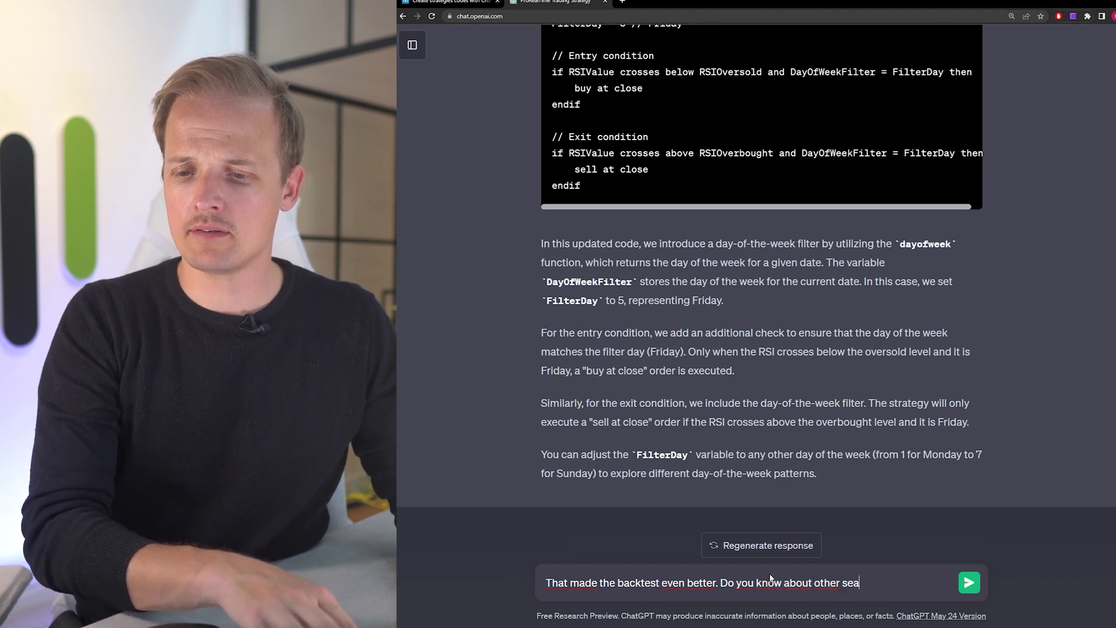
pyautogui.write('sonal patterns?')
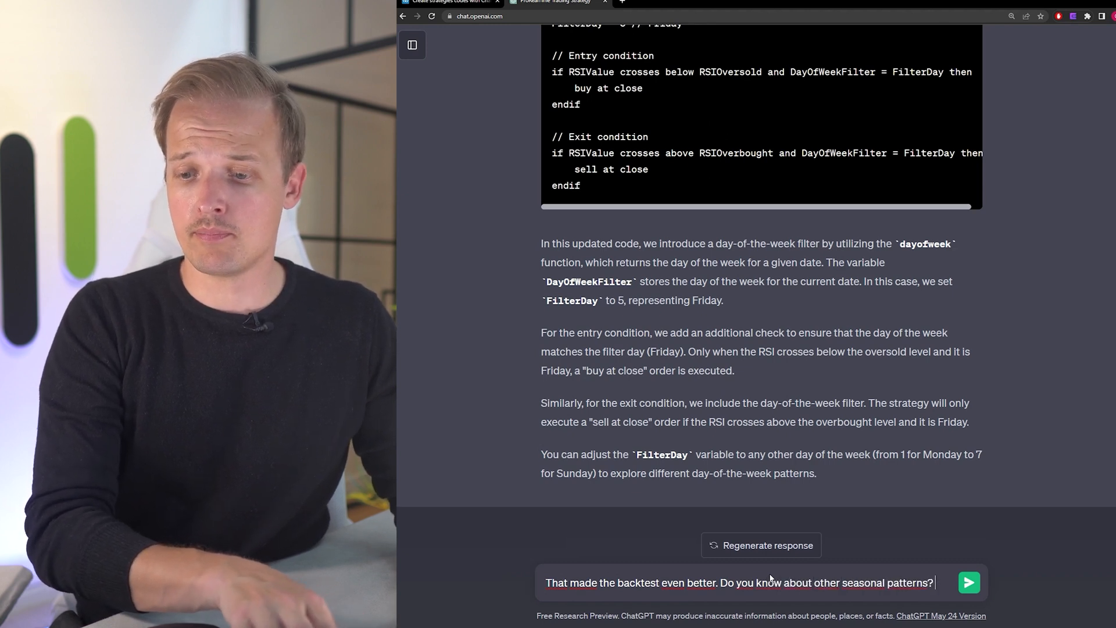
pyautogui.write('Perhaps which months are best to go long or which months to avoid. Or')
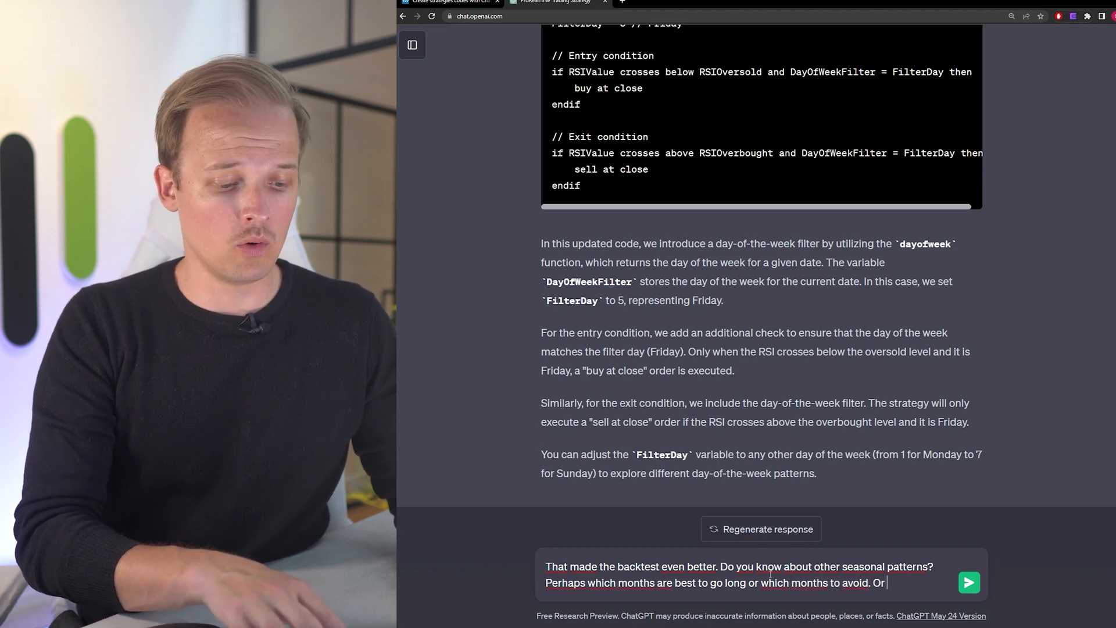
pyautogui.write('anything else')
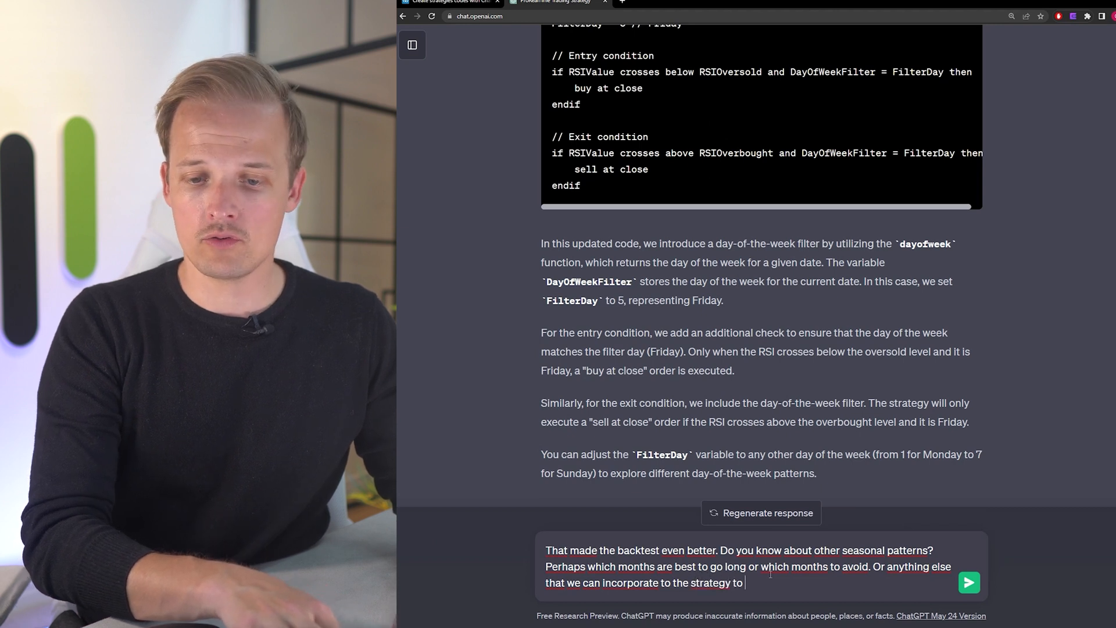
pyautogui.write('make it better.')
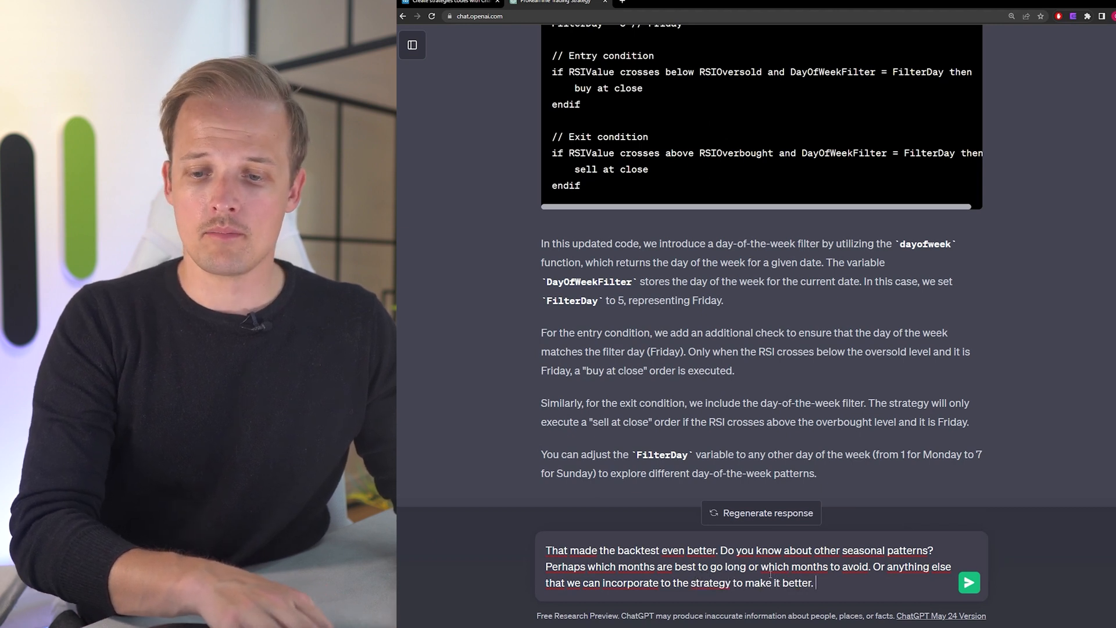
pyautogui.write('Please at')
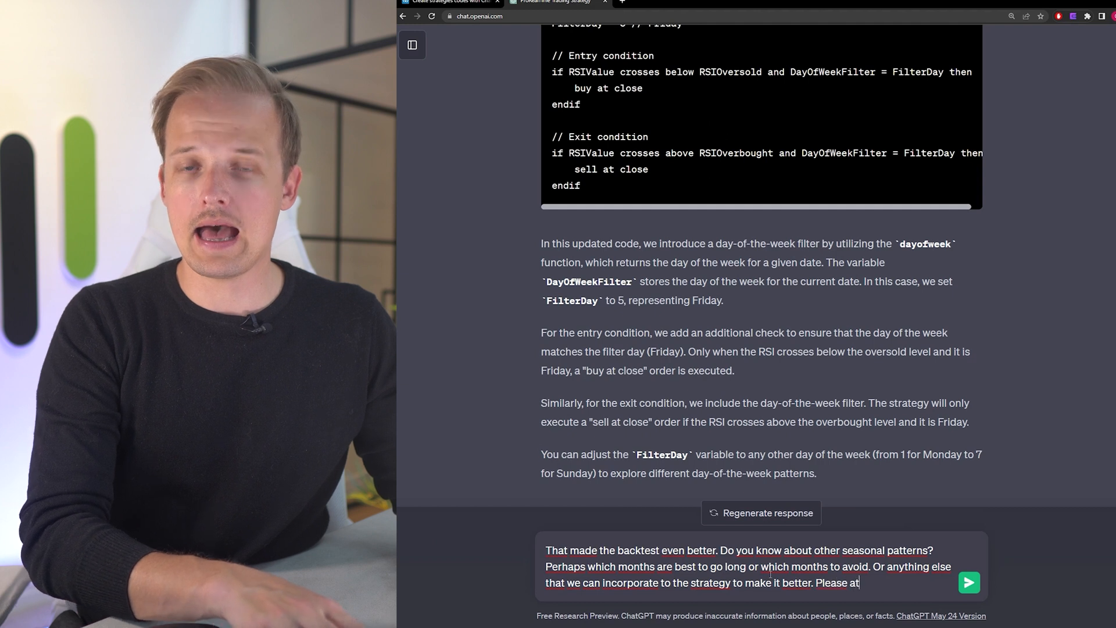
pyautogui.write('dd that to the code.')
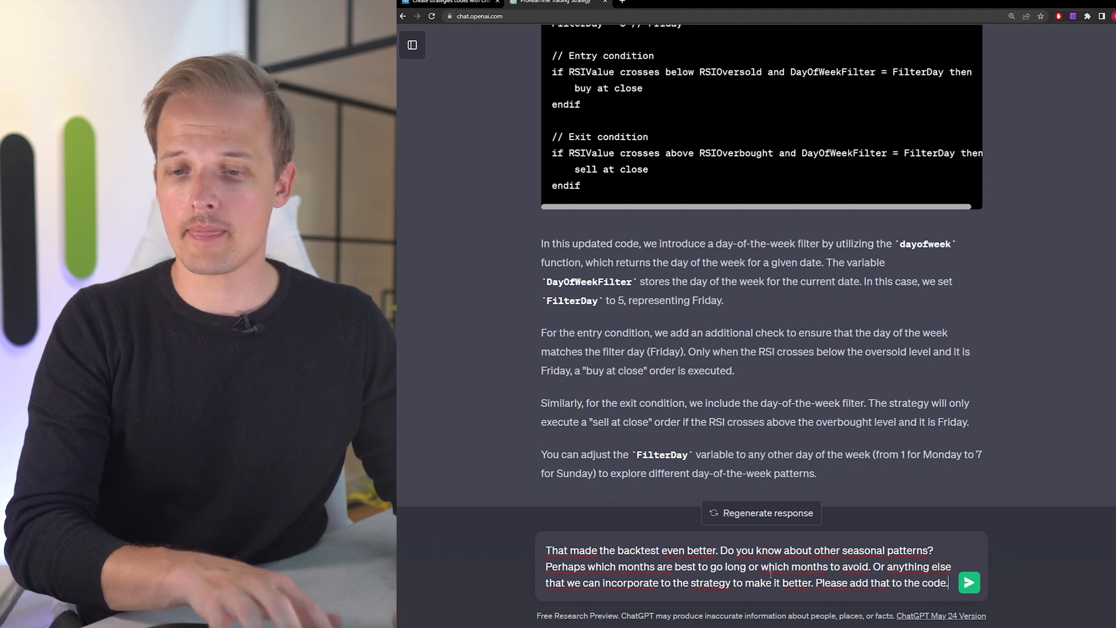
pyautogui.click(968, 583)
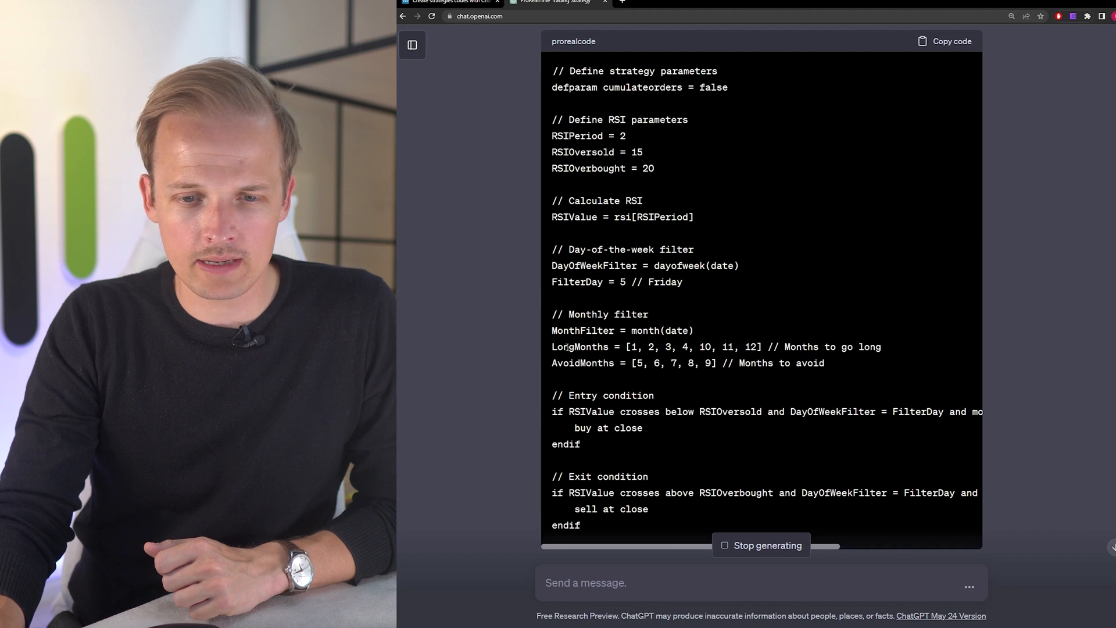
pyautogui.doubleClick(638, 363)
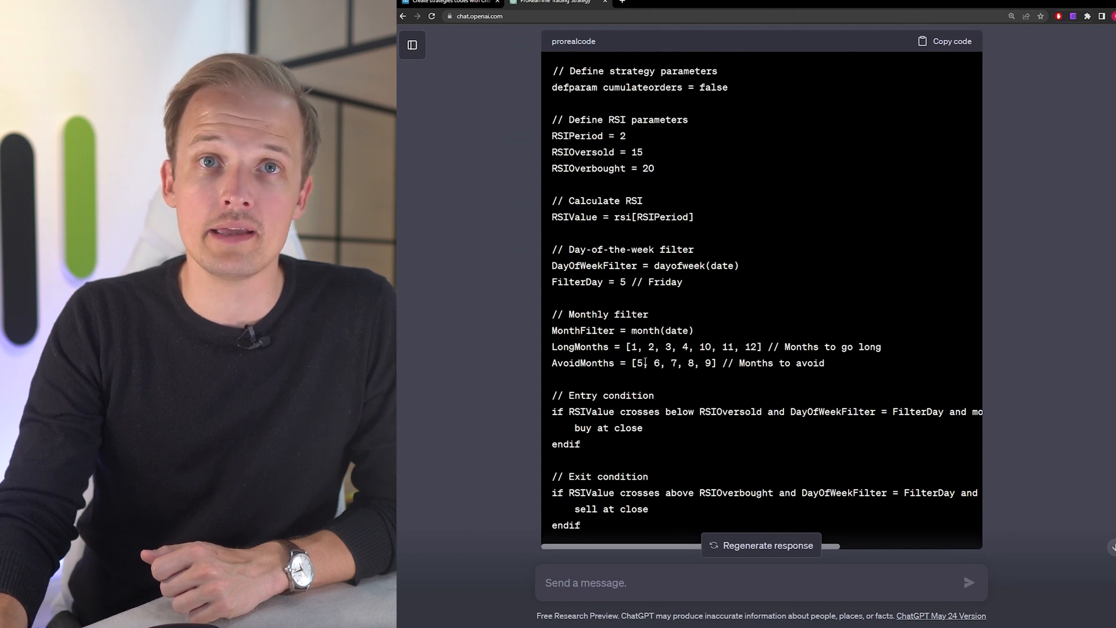
pyautogui.scroll(-3)
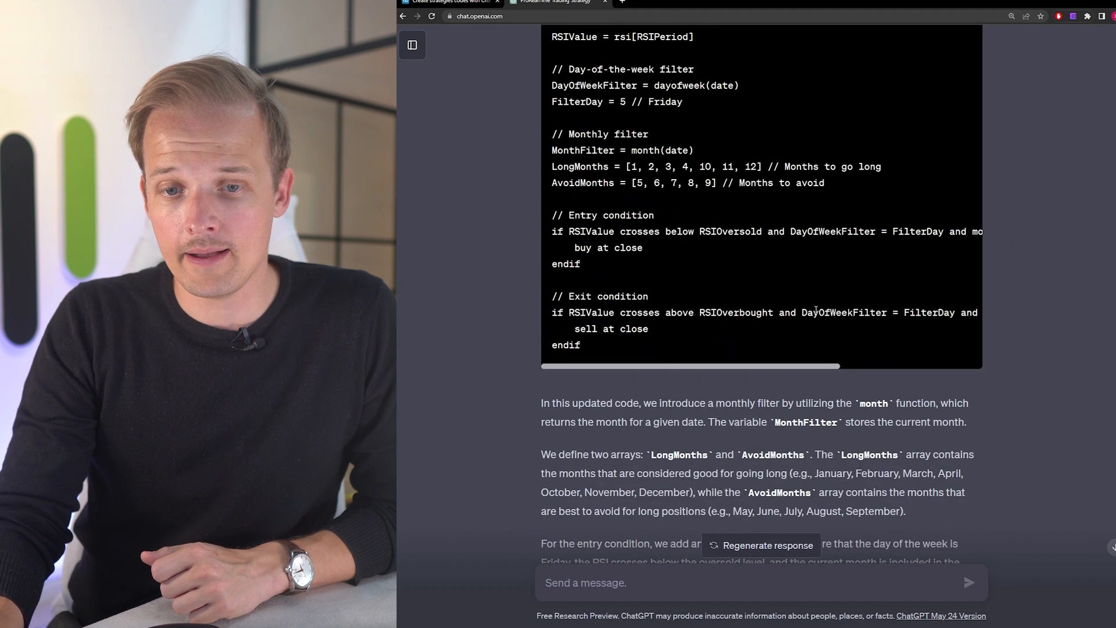